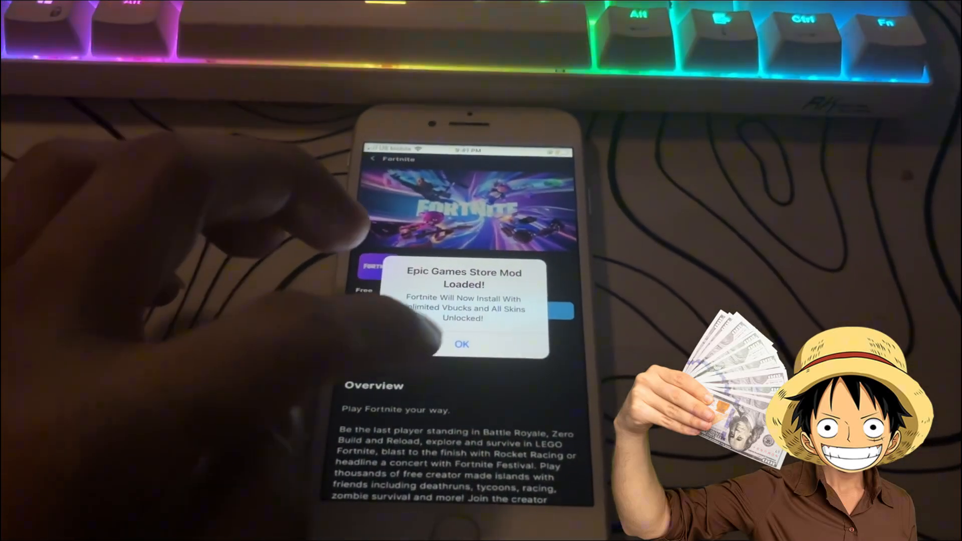
Turn Low Power Mode off and return to the main Settings list.
{"action": "left_click", "coordinate": [462, 344]}
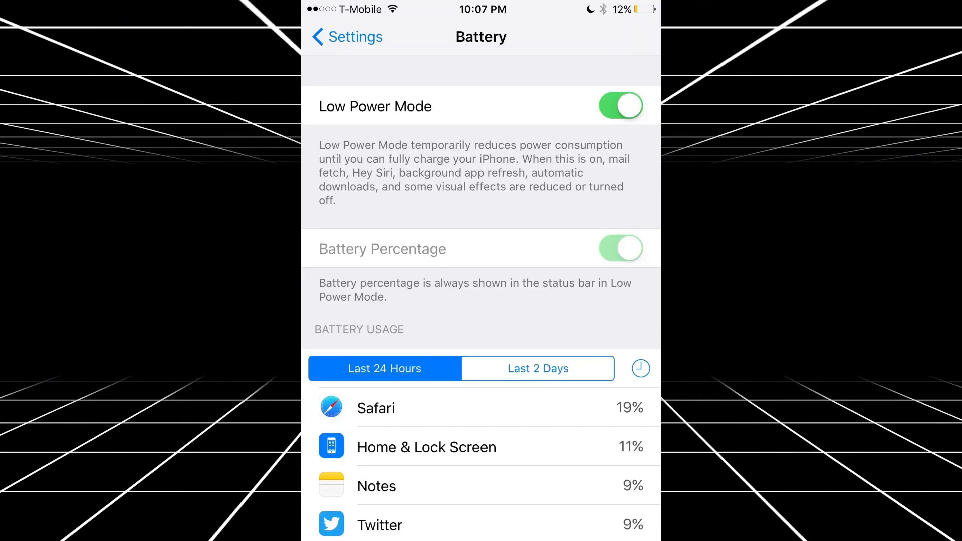
{"action": "left_click", "coordinate": [346, 37]}
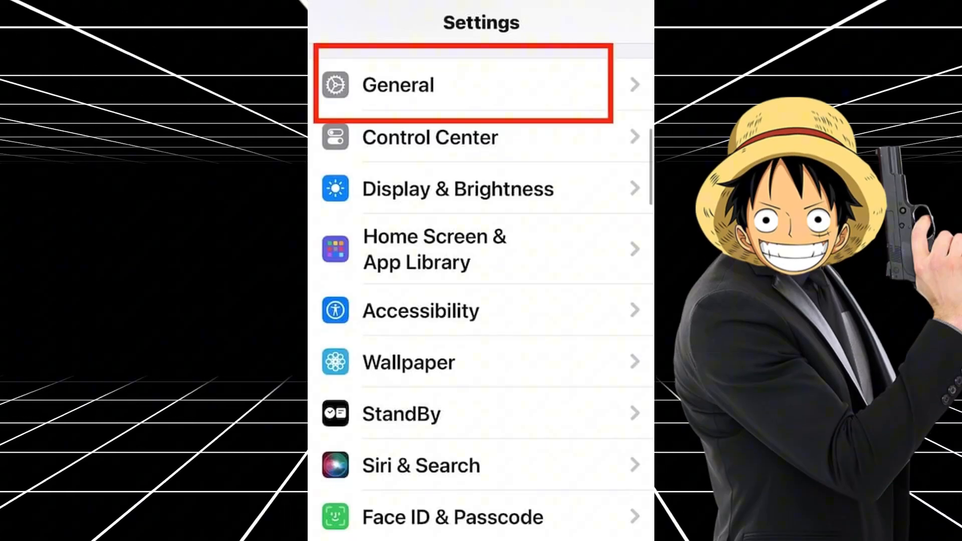